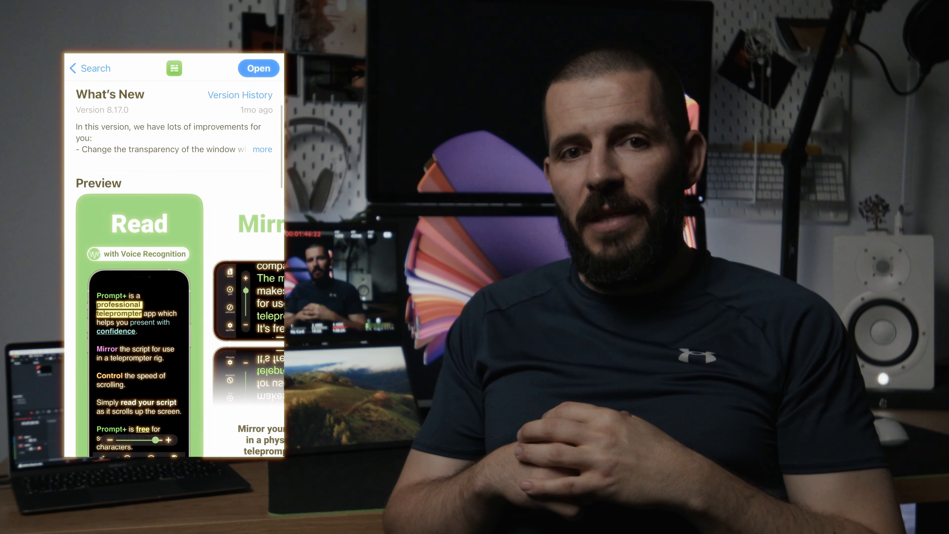
pyautogui.scroll(-3)
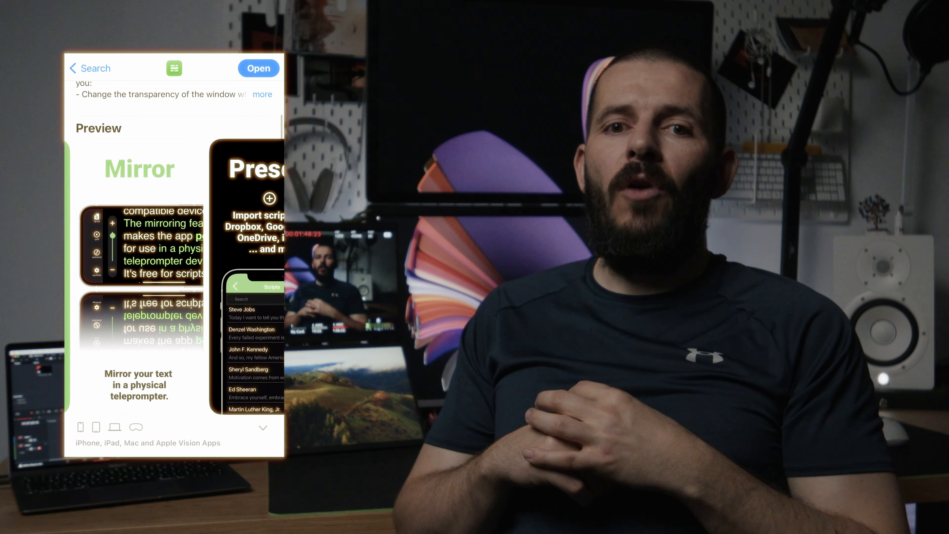